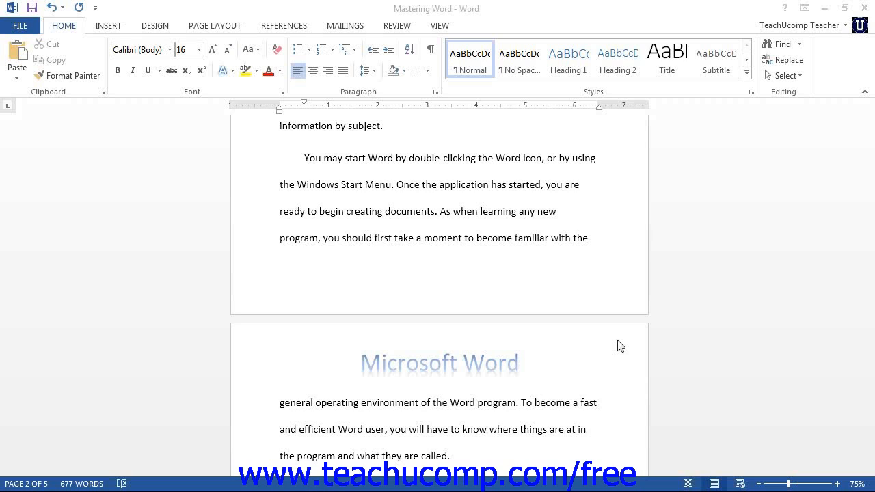
{"action": "mouse_move", "coordinate": [619, 344]}
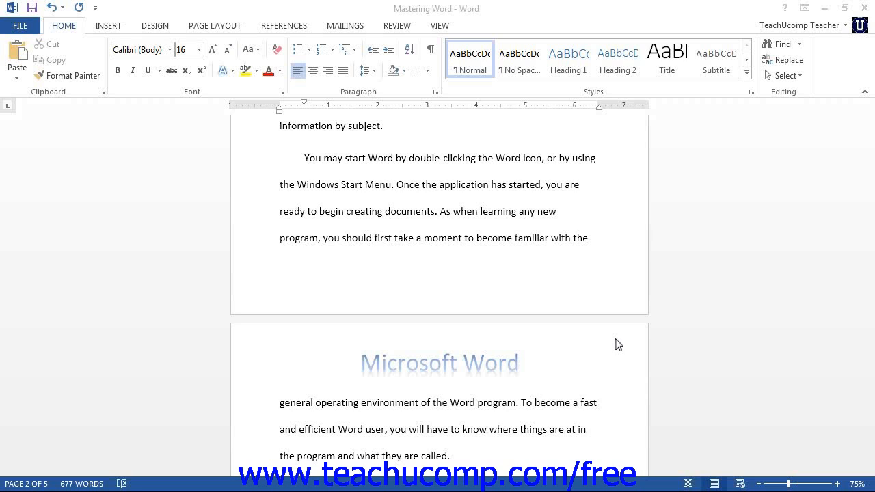
- Place the cursor at the start of 'You may start Word' to merge it with the previous paragraph
{"action": "left_click", "coordinate": [305, 158]}
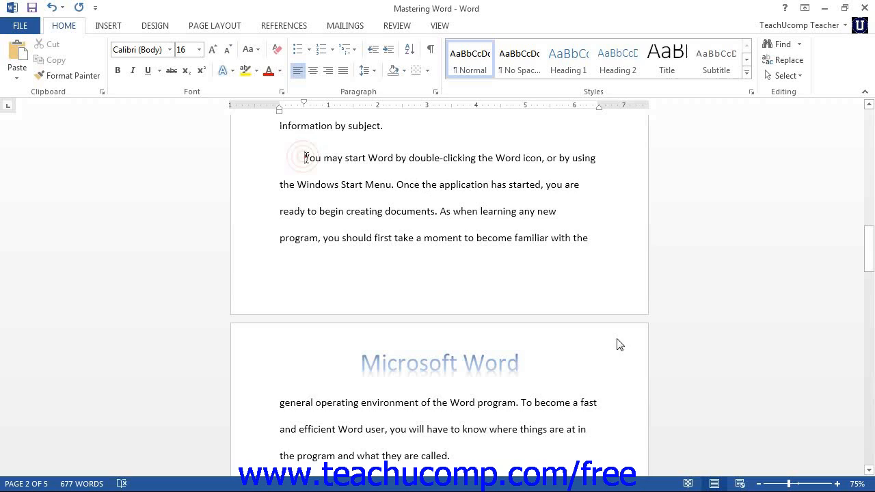
{"action": "left_click", "coordinate": [306, 158]}
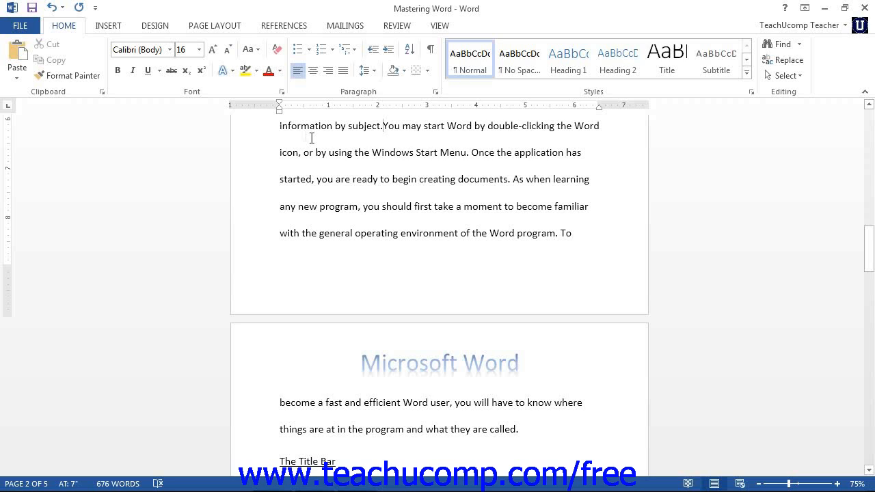
- Insert a manual page break from Page Layout > Breaks > Page before 'You may start Word'
{"action": "left_click", "coordinate": [215, 25]}
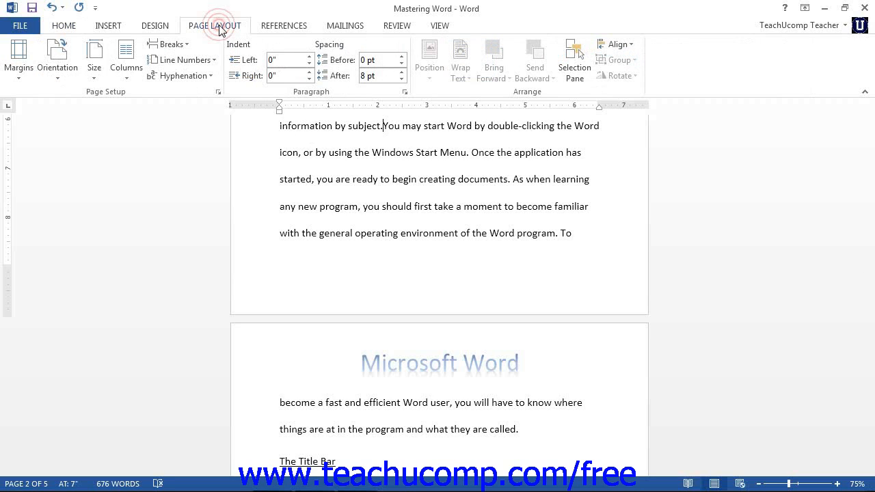
{"action": "mouse_move", "coordinate": [170, 44]}
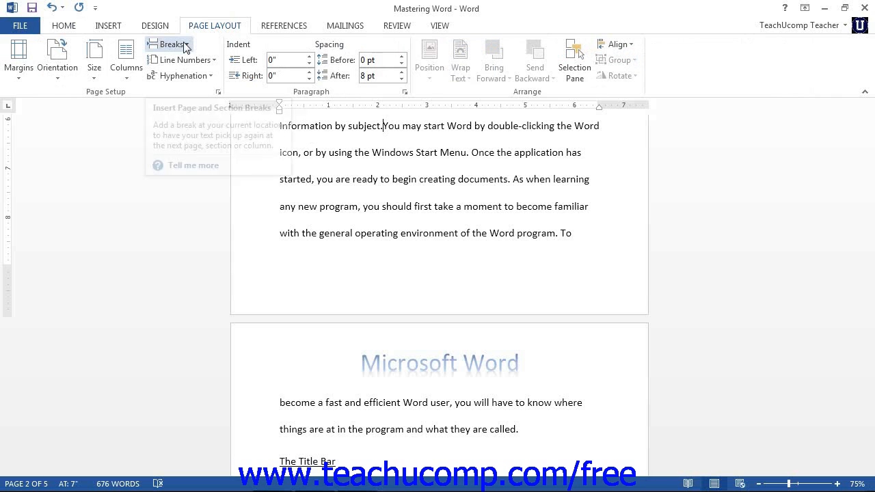
{"action": "left_click", "coordinate": [169, 44]}
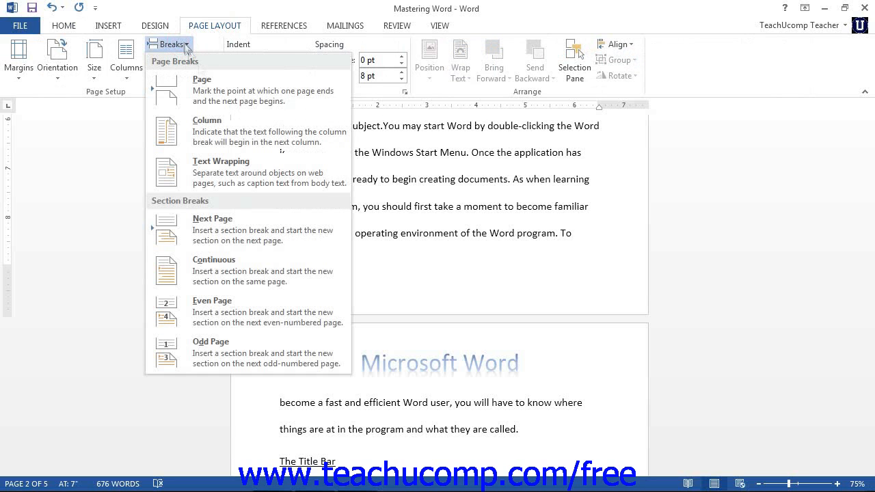
{"action": "mouse_move", "coordinate": [239, 91]}
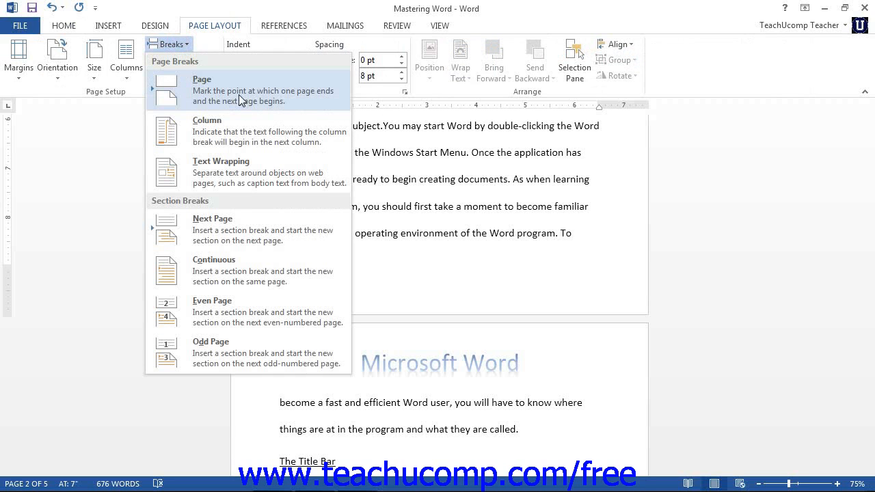
{"action": "left_click", "coordinate": [201, 89]}
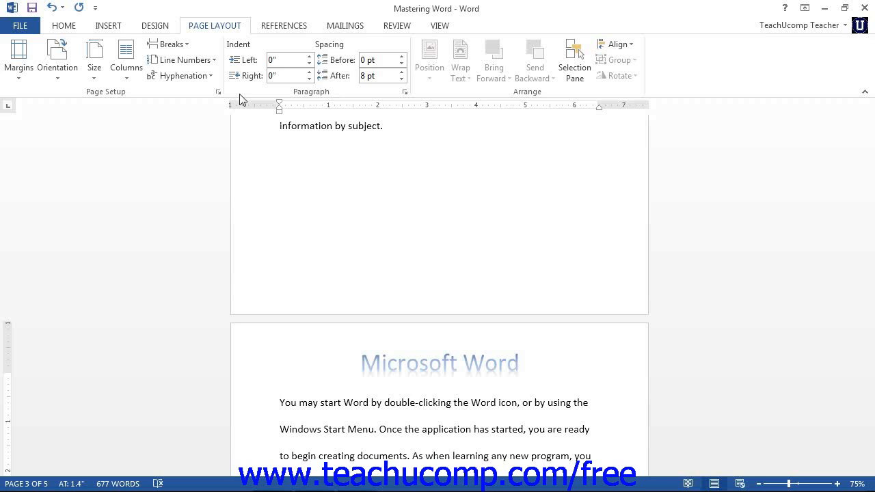
{"action": "mouse_move", "coordinate": [170, 43]}
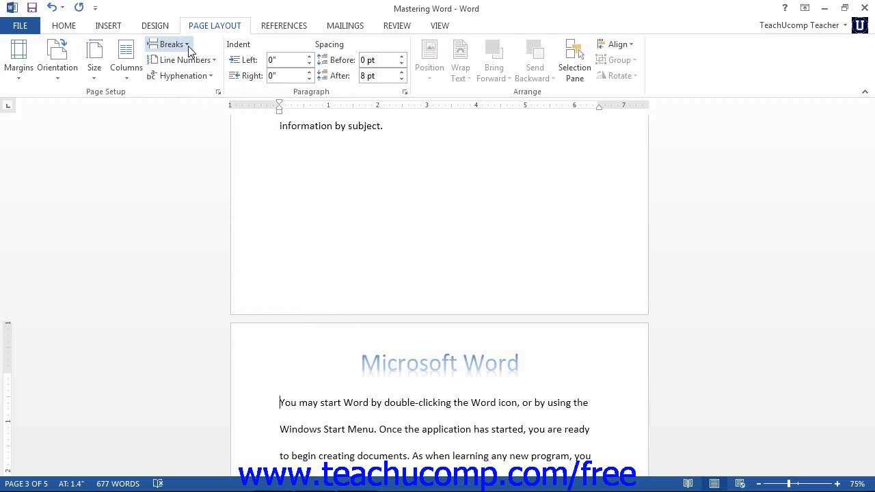
- Reopen the Page Layout Breaks dropdown listing page and section break types
{"action": "left_click", "coordinate": [169, 43]}
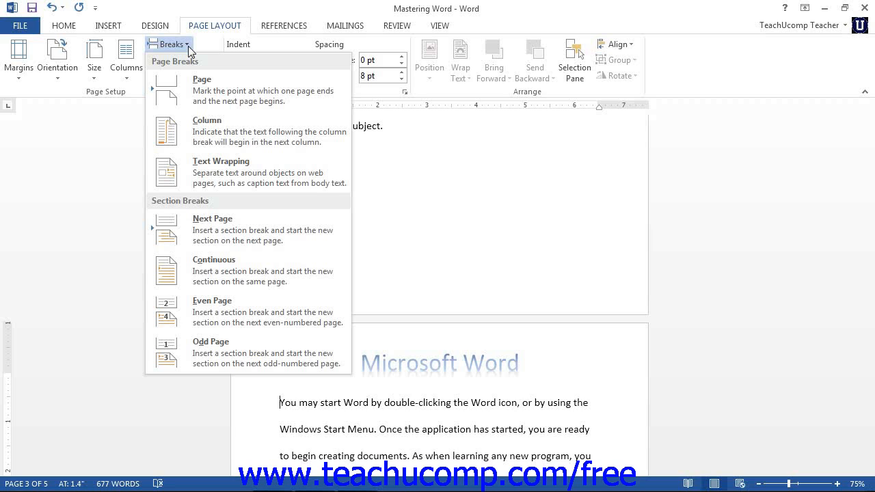
{"action": "mouse_move", "coordinate": [243, 229]}
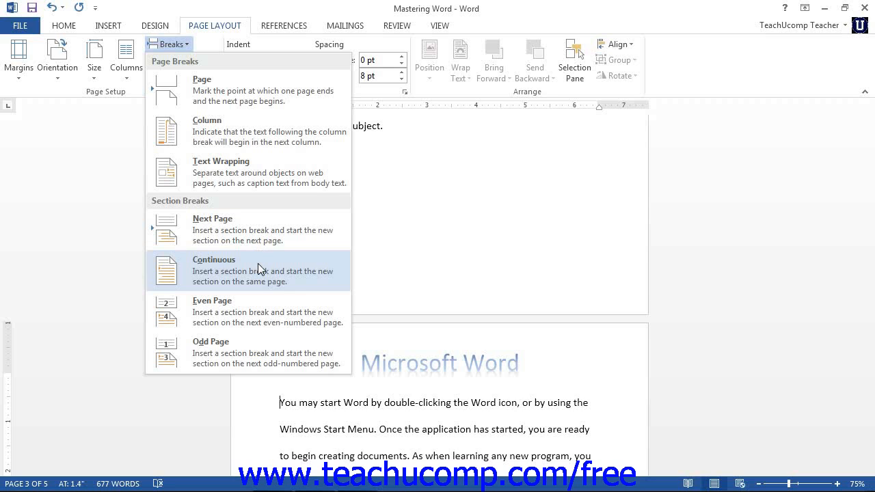
{"action": "mouse_move", "coordinate": [259, 308]}
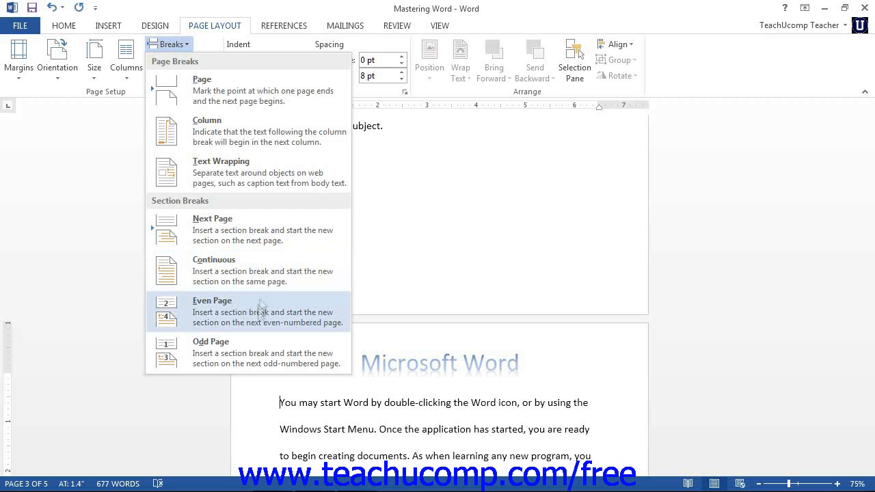
{"action": "mouse_move", "coordinate": [259, 316]}
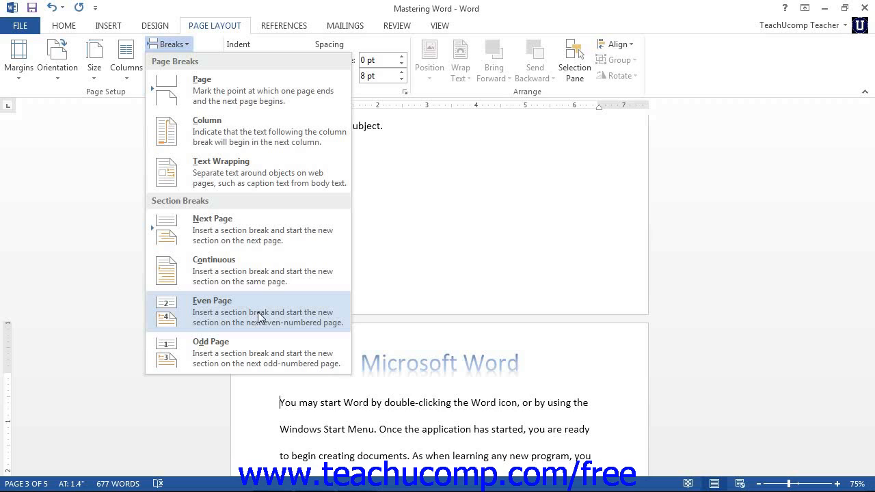
{"action": "mouse_move", "coordinate": [261, 318]}
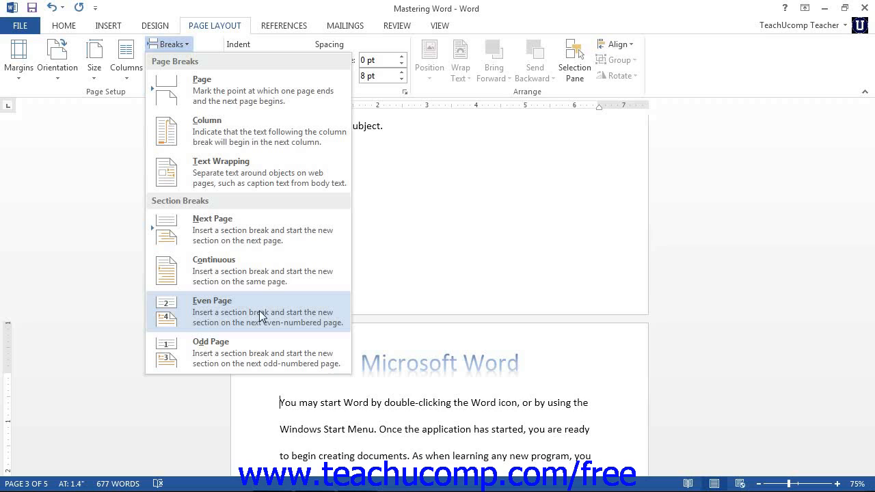
{"action": "mouse_move", "coordinate": [262, 315]}
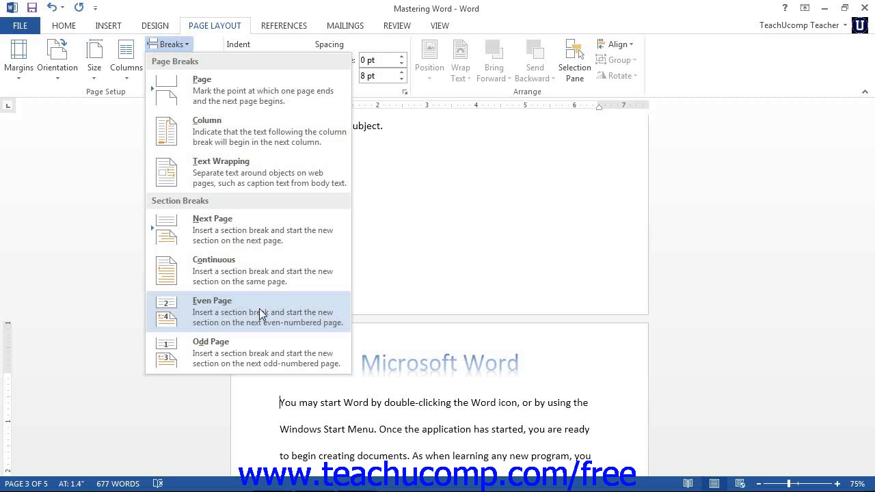
{"action": "mouse_move", "coordinate": [267, 308]}
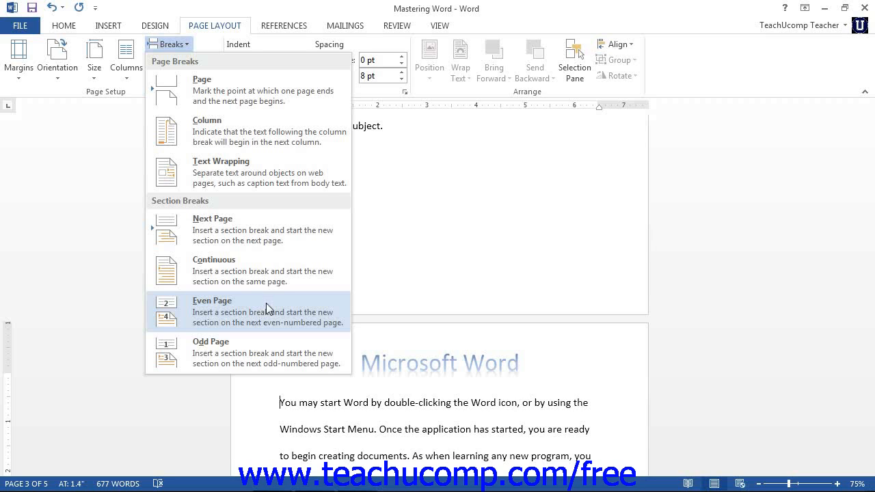